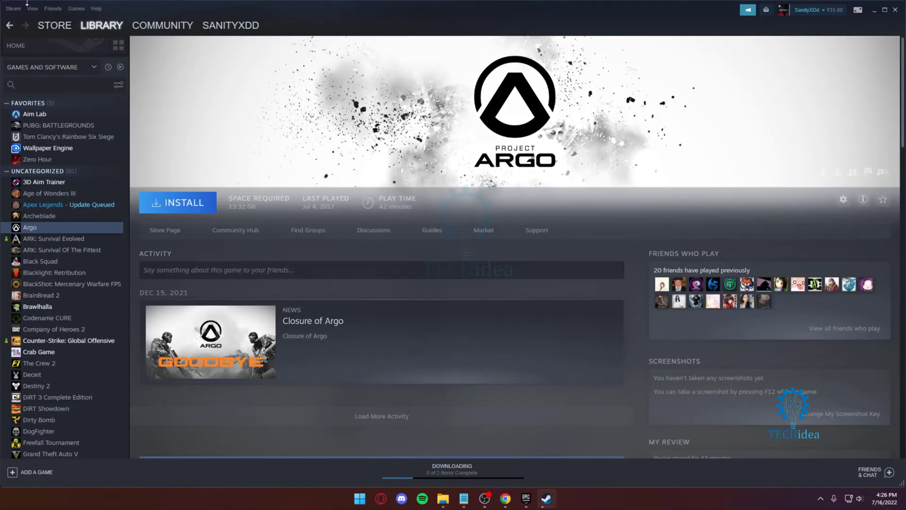
Start Steam's Backup and Restore Games wizard, browse the game list, then cancel it.
click(13, 8)
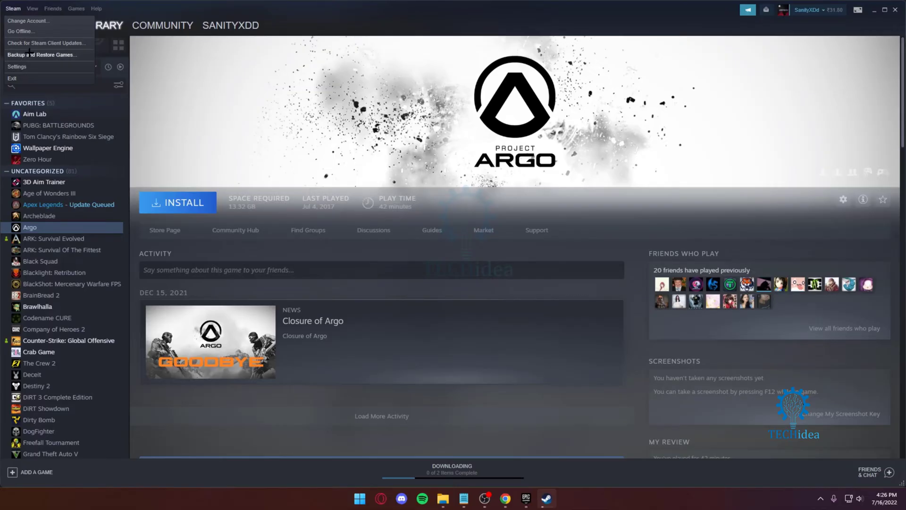
click(41, 54)
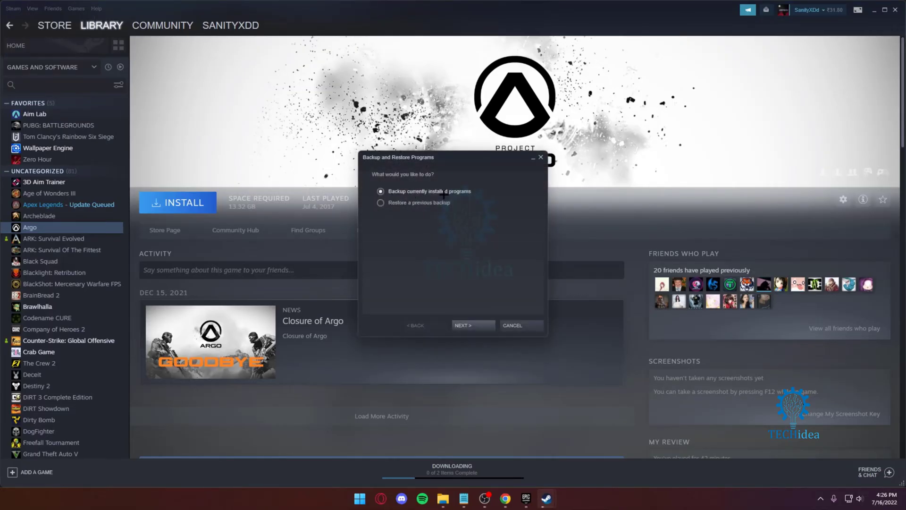
click(471, 325)
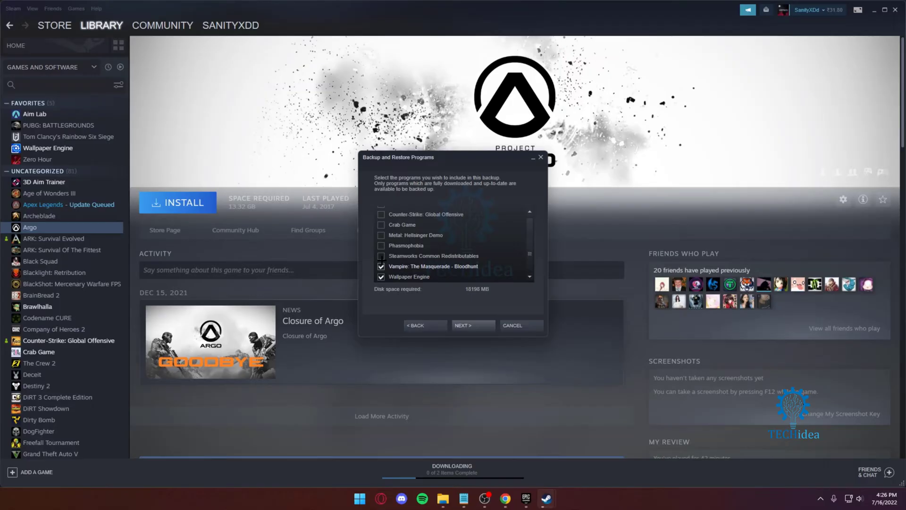
click(381, 235)
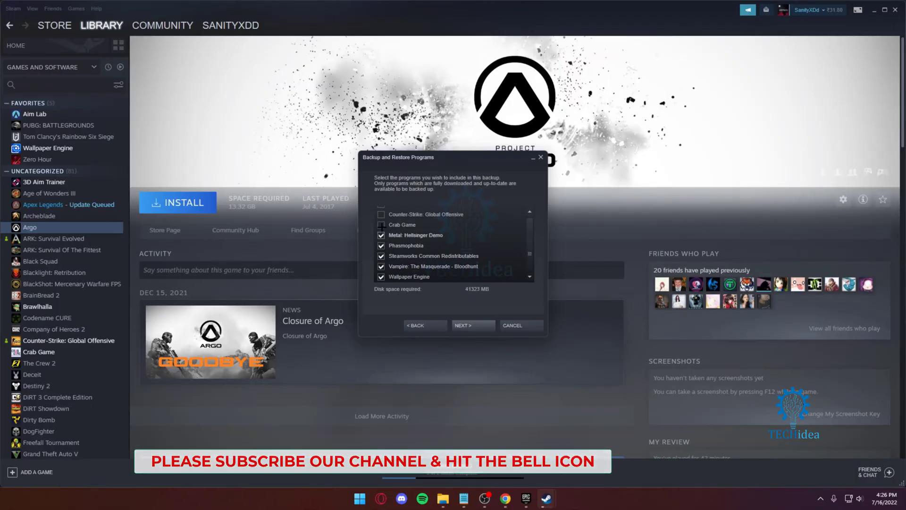
scroll(up, 3)
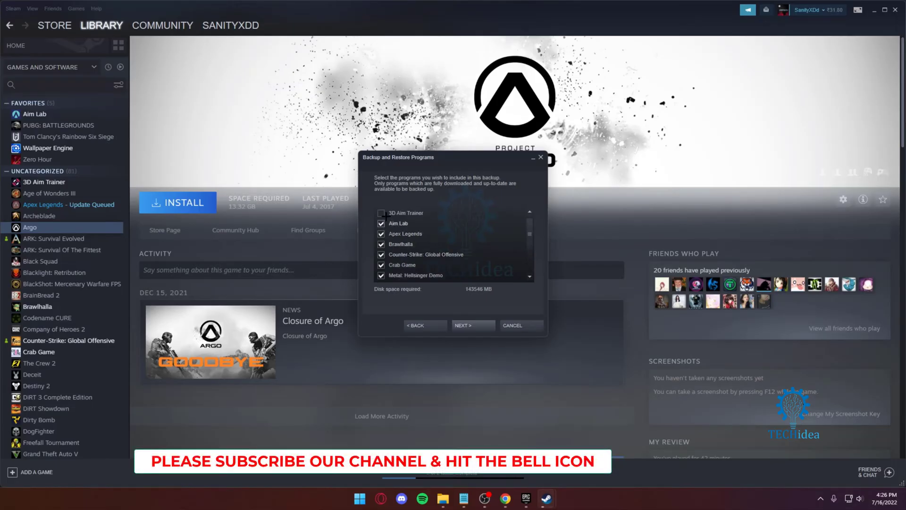
click(510, 325)
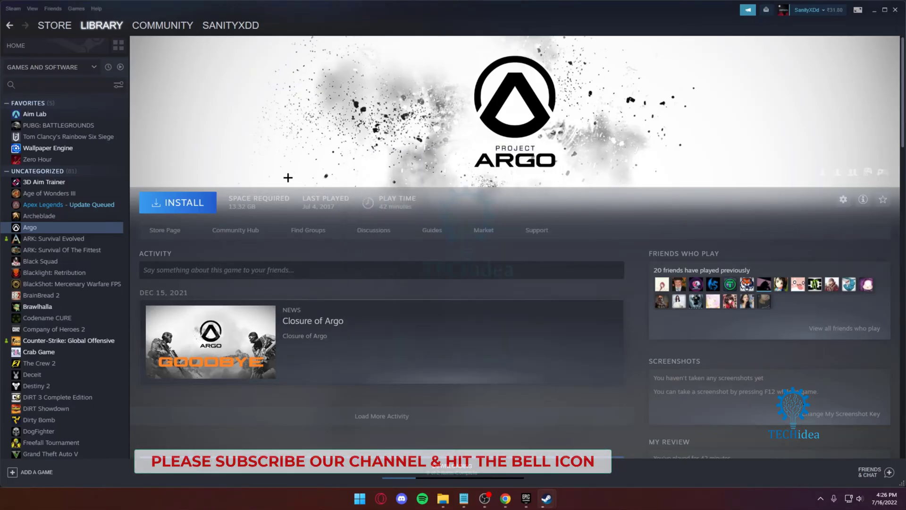
Open Steam Settings and go to the Downloads page with content library management.
click(12, 8)
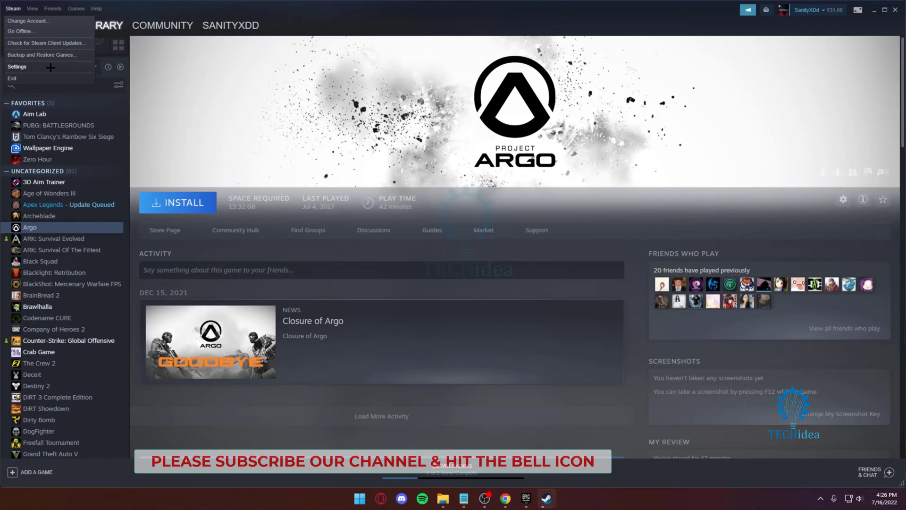
click(17, 67)
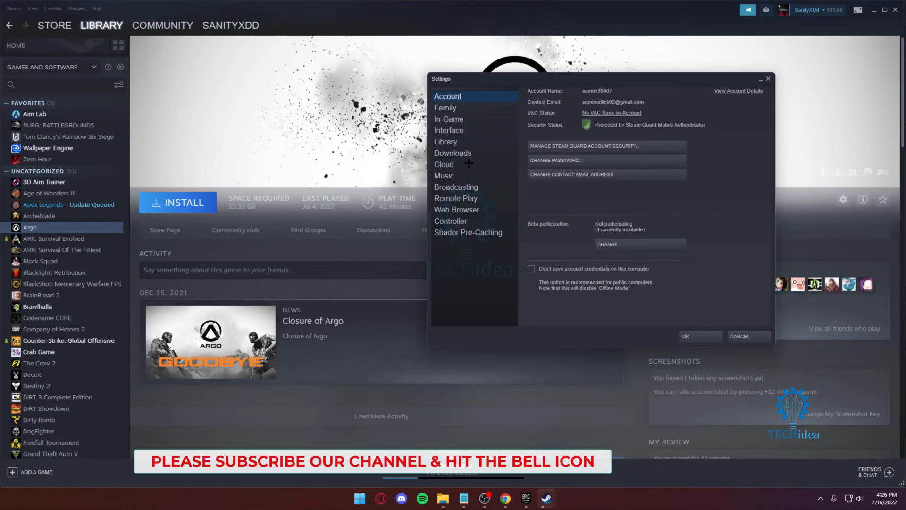
click(445, 141)
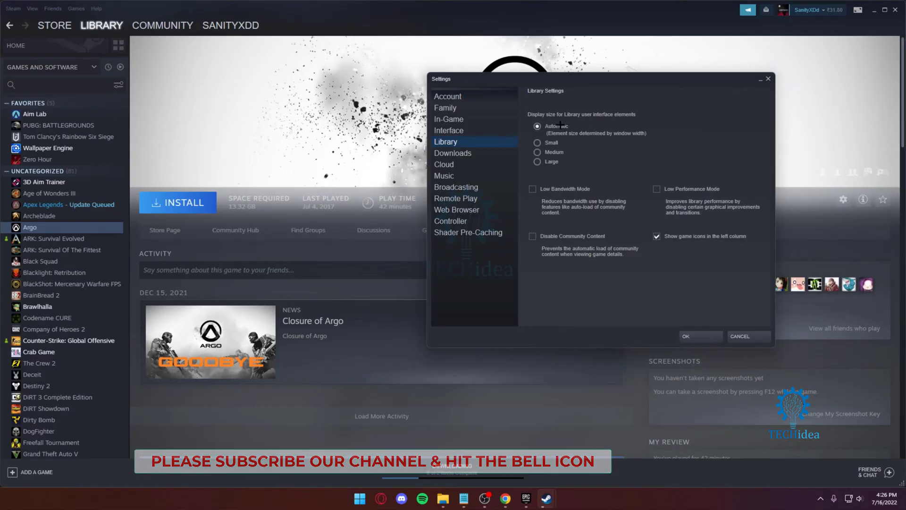
click(452, 152)
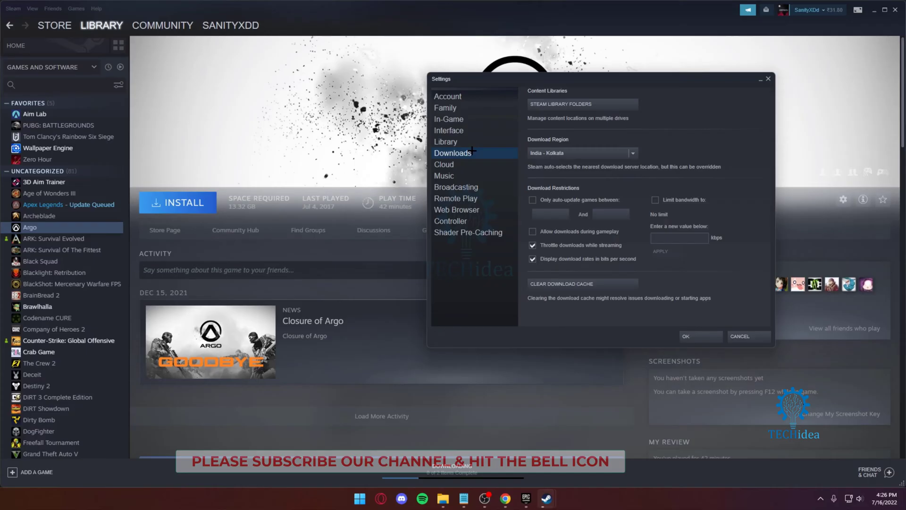
Open Steam Library Folders and compare games on drives D:, E: and F:, ending on D:.
click(581, 103)
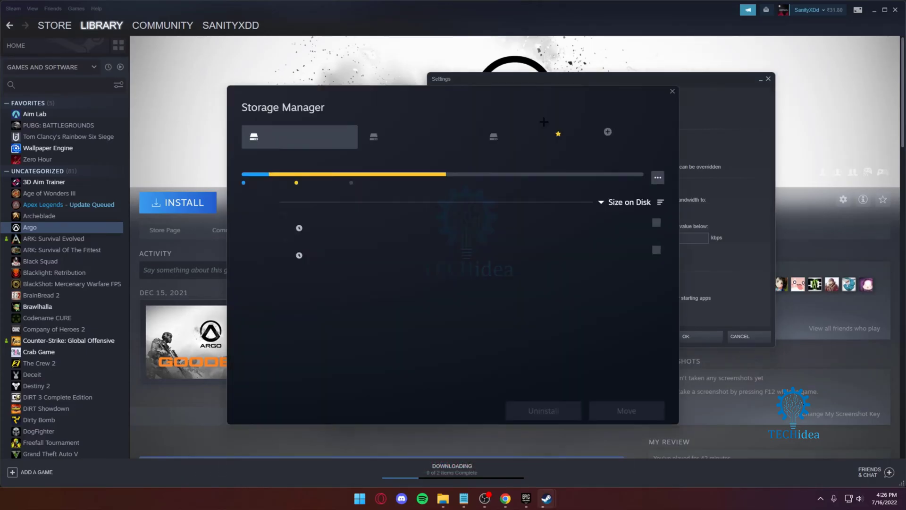
click(419, 137)
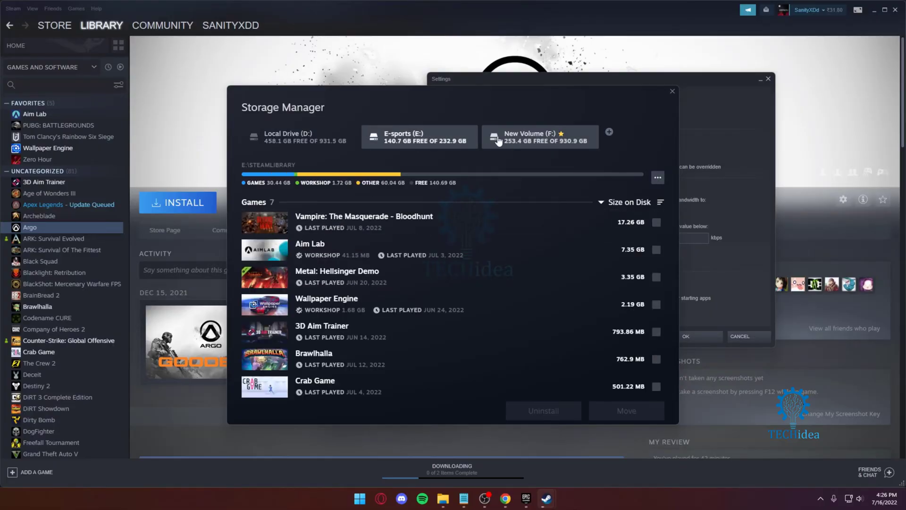
click(288, 137)
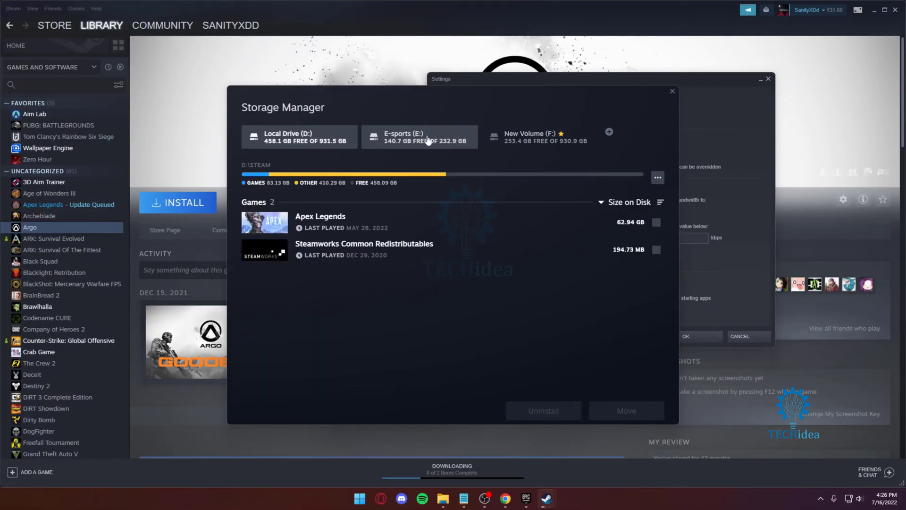
click(539, 136)
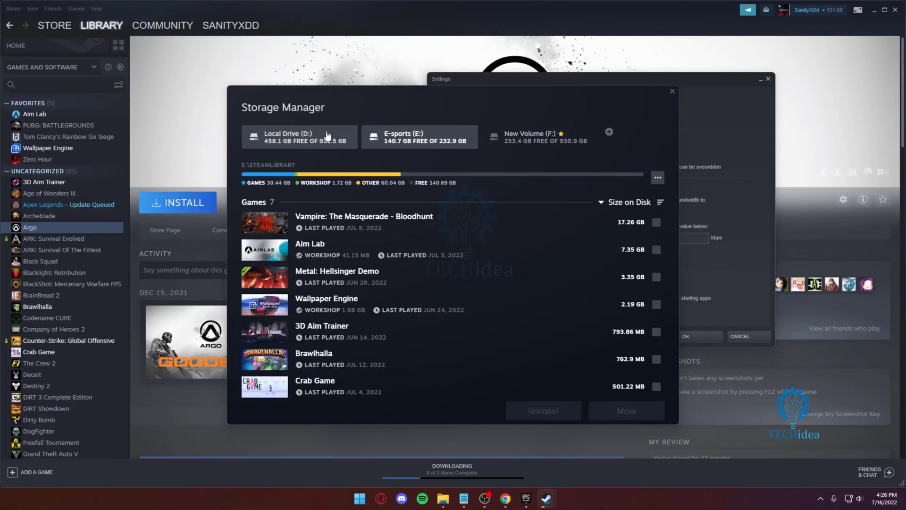
click(300, 137)
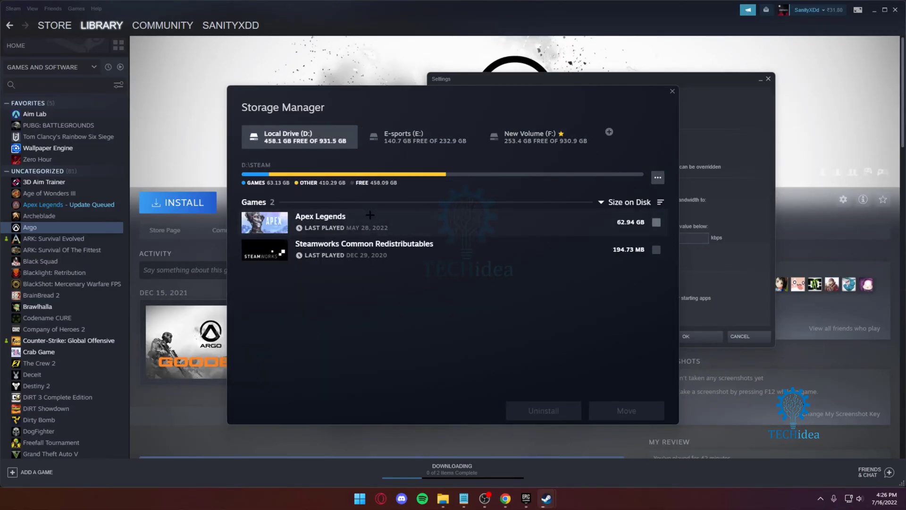
click(539, 137)
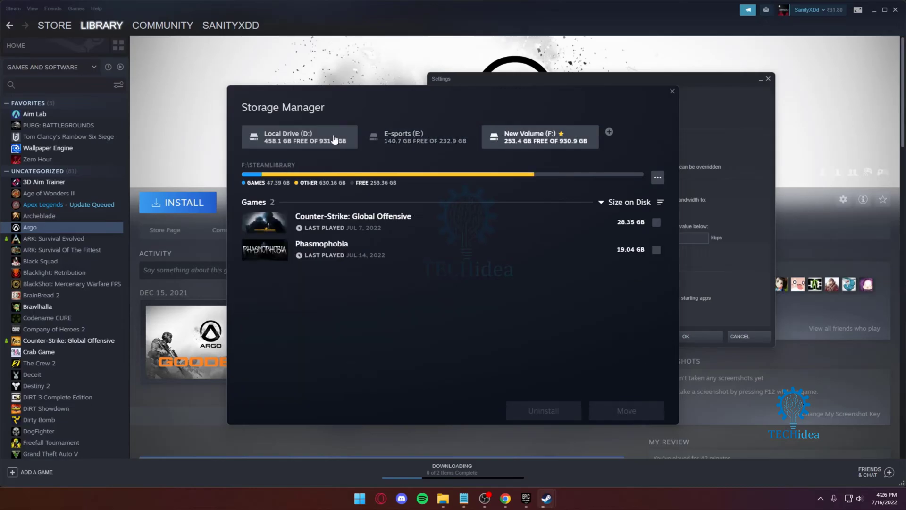
click(299, 137)
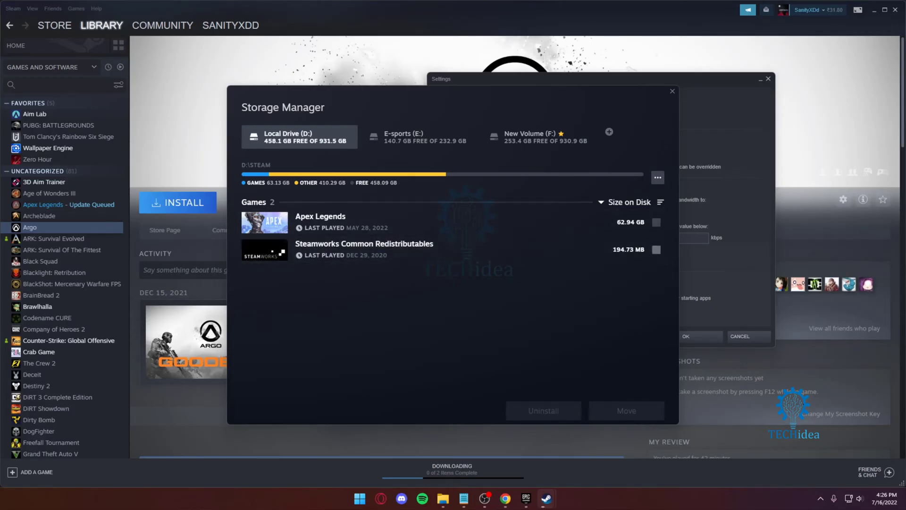
Browse D:'s steam folder down to steamapps\common, then return and reopen D:\steam.
click(443, 497)
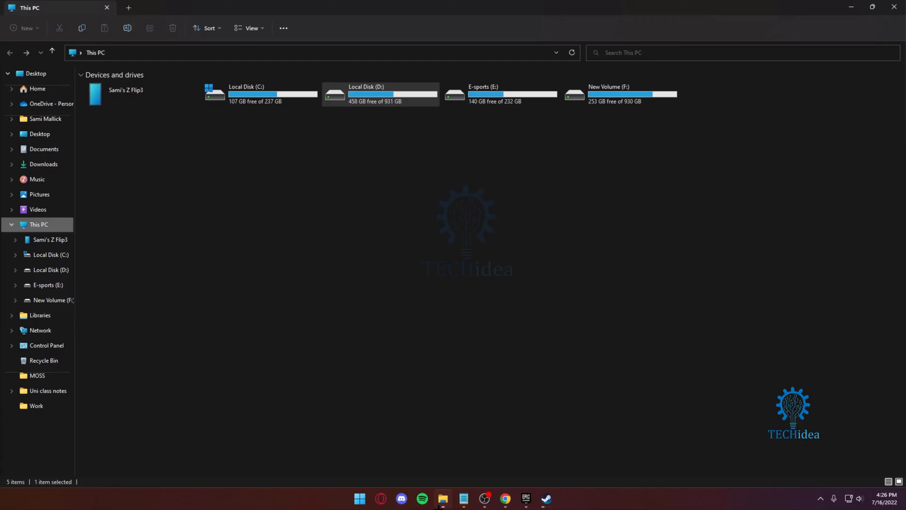
double_click(367, 93)
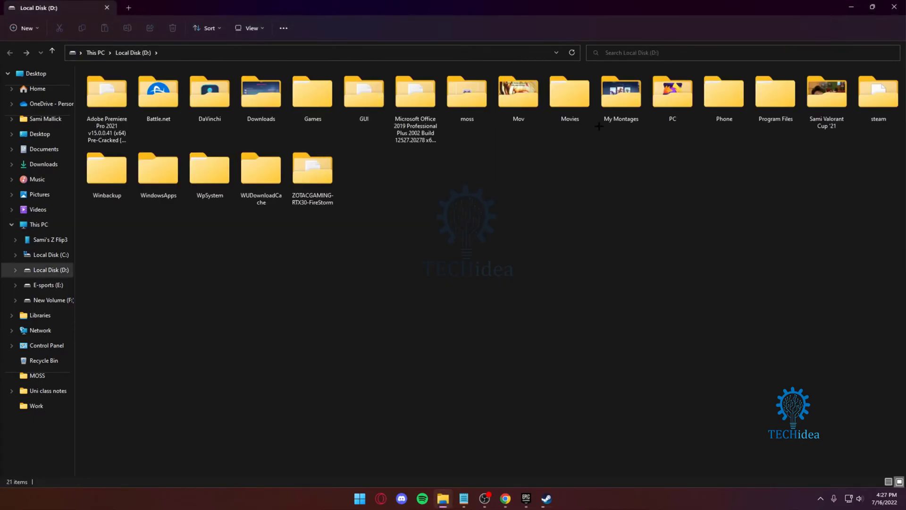
mouse_move(859, 124)
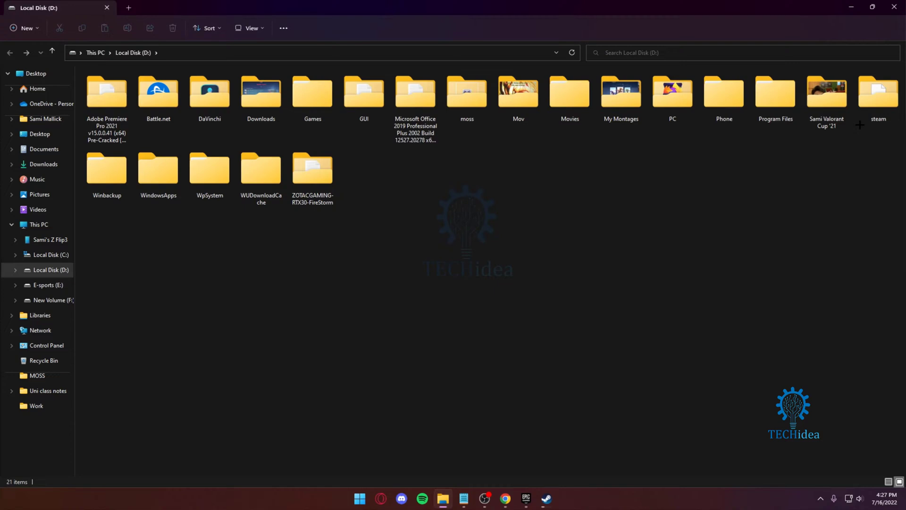
double_click(877, 91)
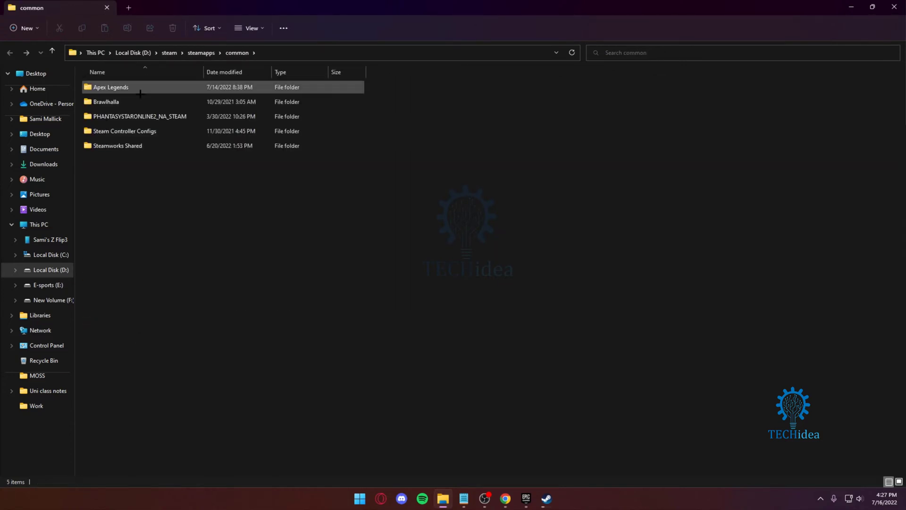
click(106, 102)
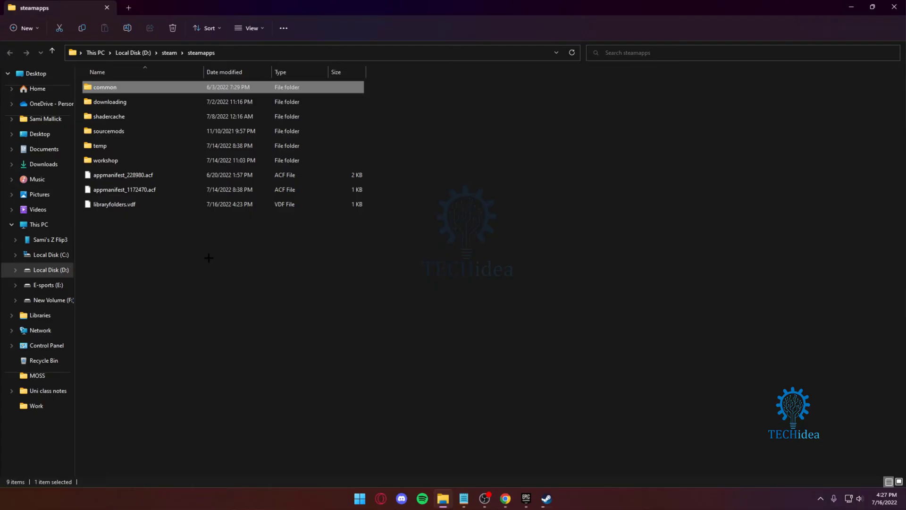
click(134, 52)
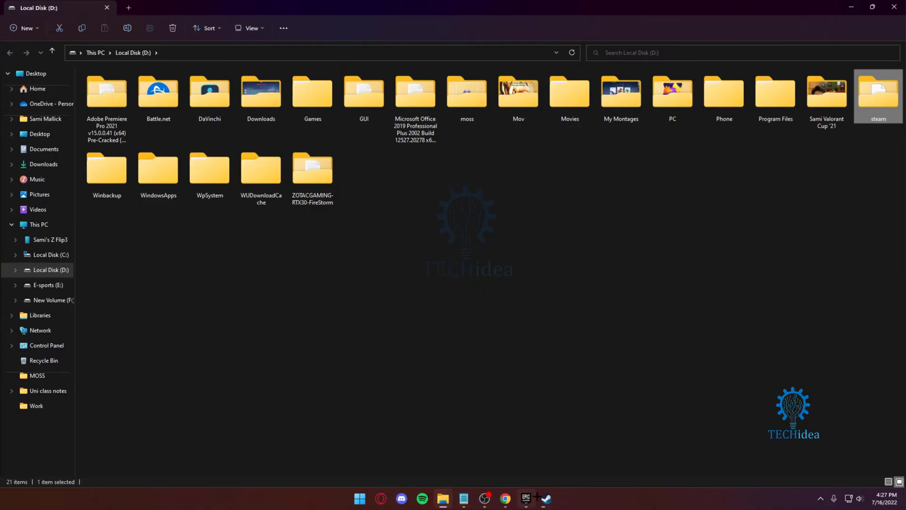
double_click(878, 91)
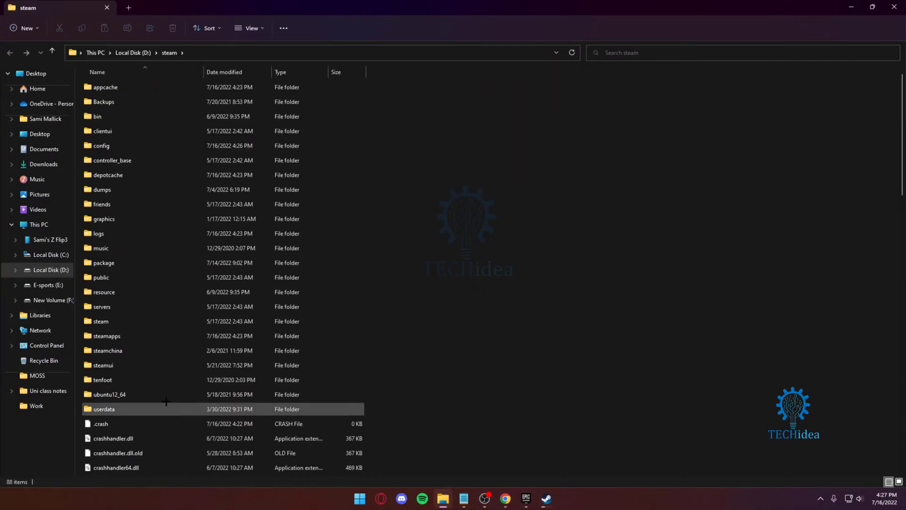
Bring up Steam's Storage Manager and select the E: drive to find its SteamLibrary folder.
click(545, 498)
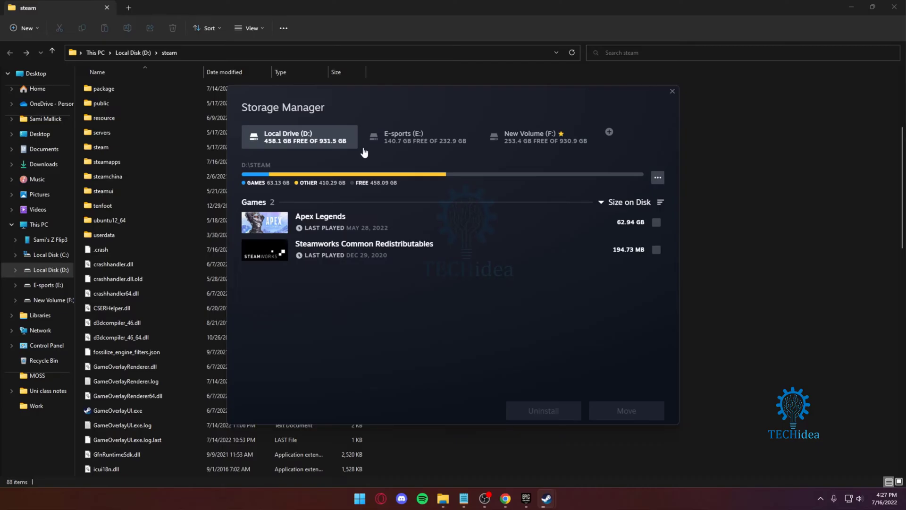
click(419, 137)
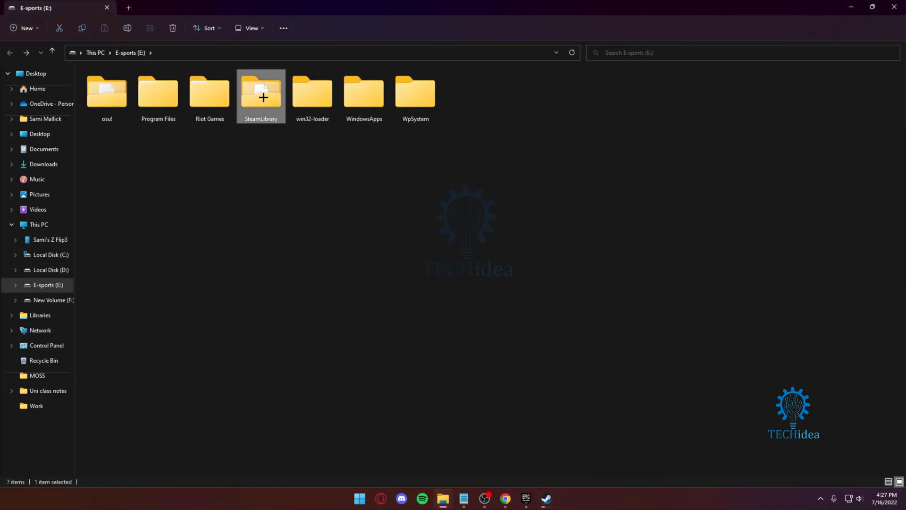
mouse_move(132, 201)
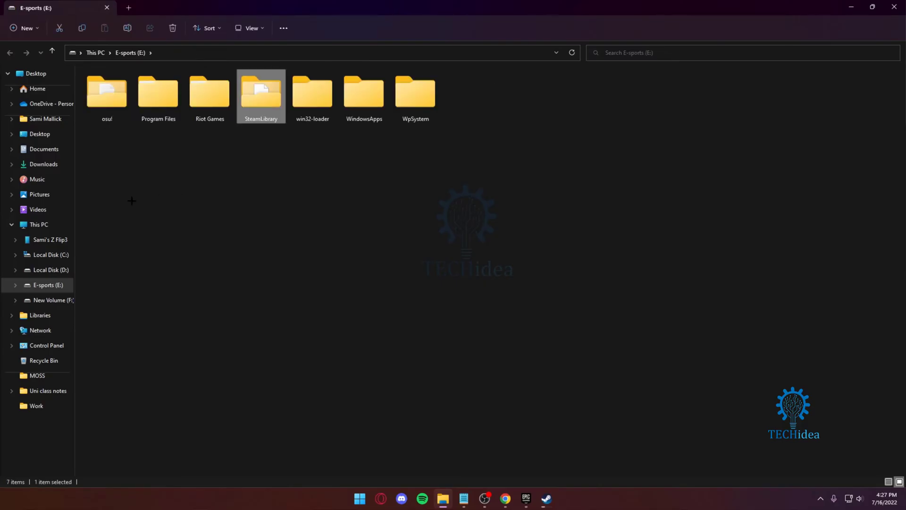
mouse_move(49, 254)
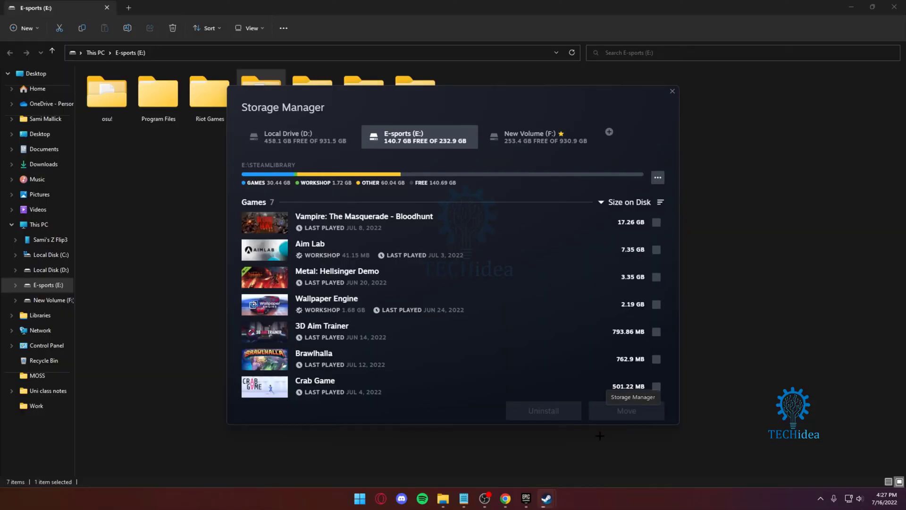
Switch Storage Manager between the F:, D: and E: drives, ending on D:'s Apex Legends.
click(539, 136)
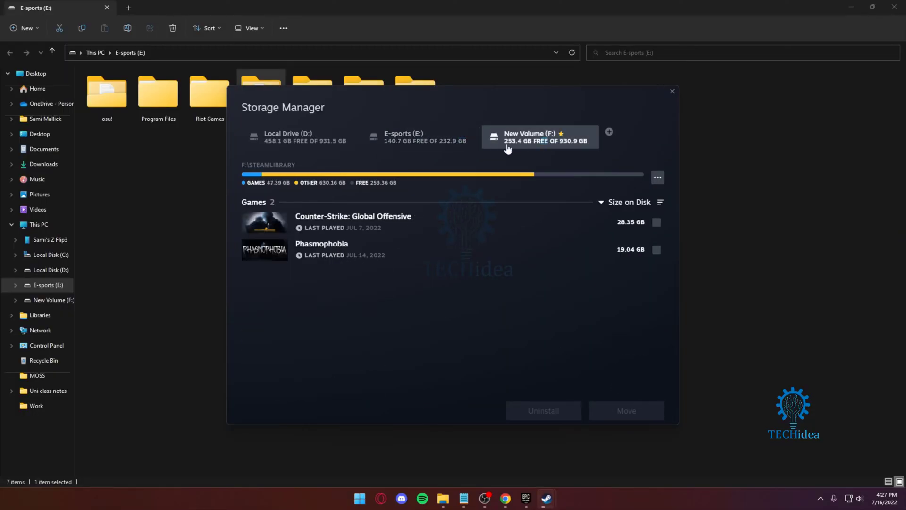
mouse_move(456, 138)
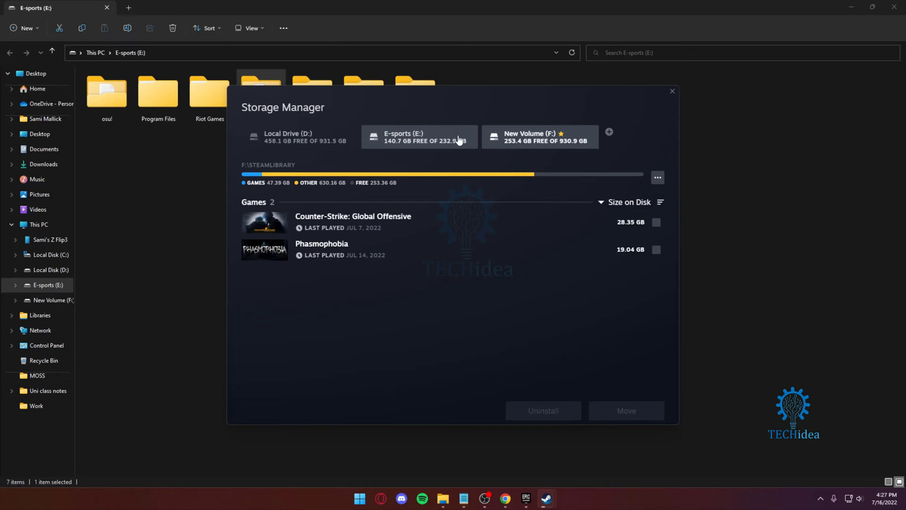
click(299, 137)
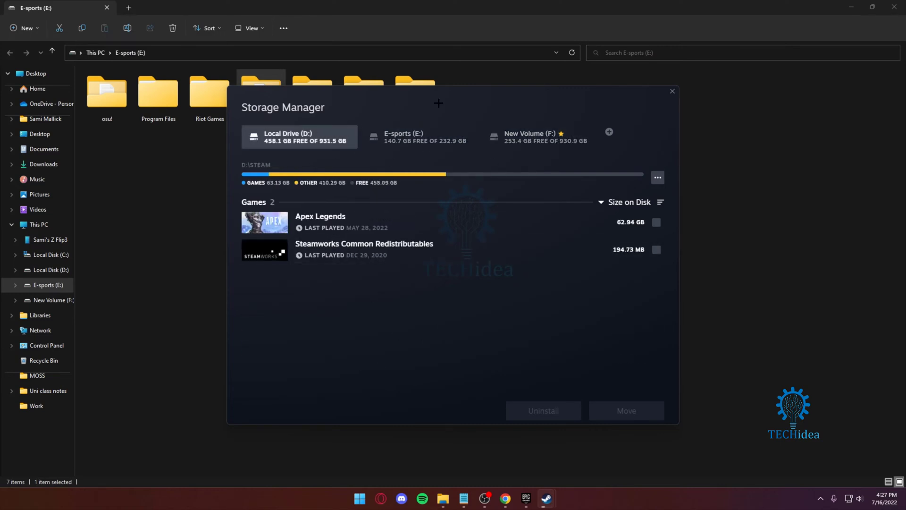
click(672, 91)
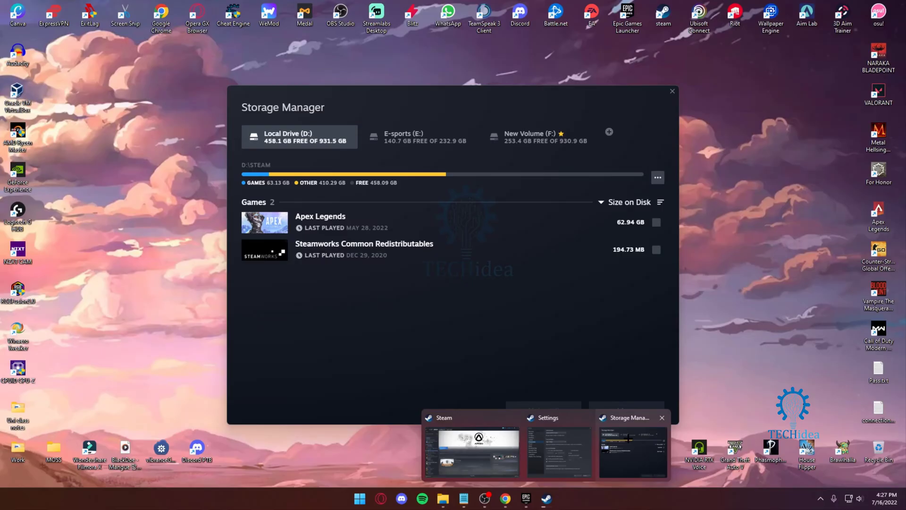
click(442, 498)
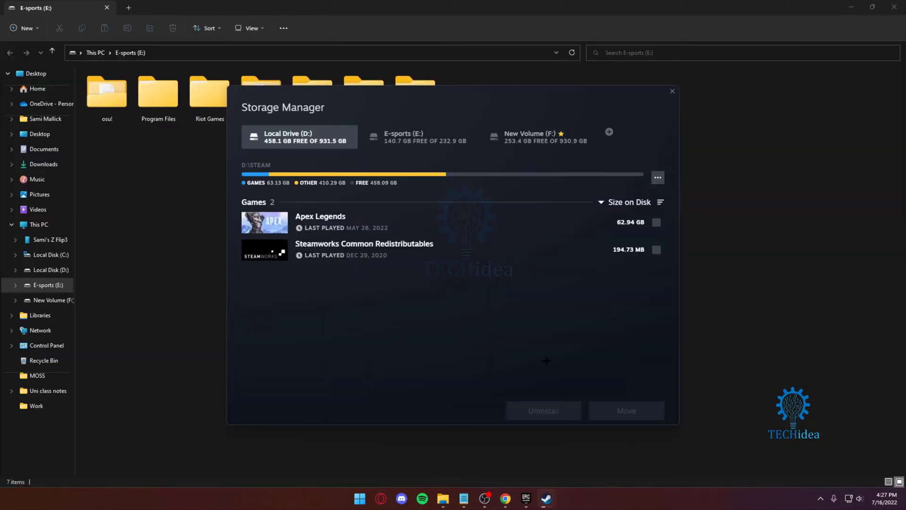
click(416, 137)
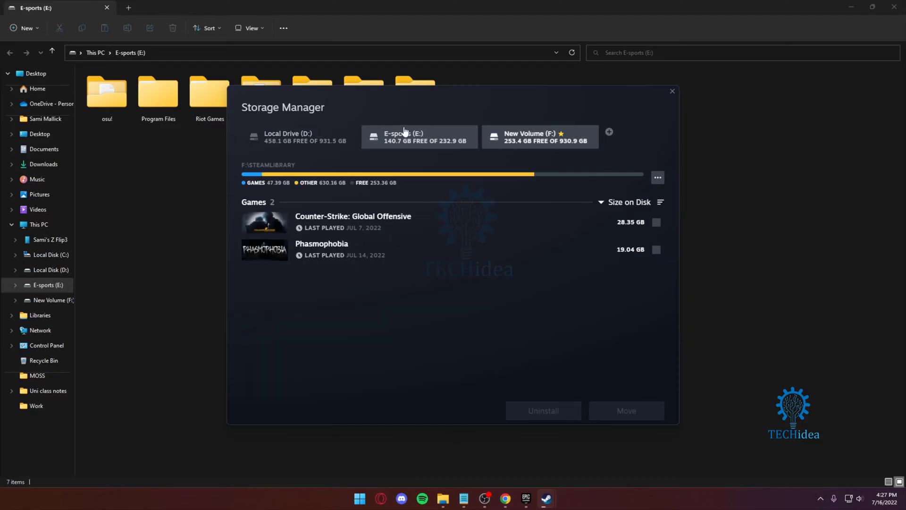
click(419, 137)
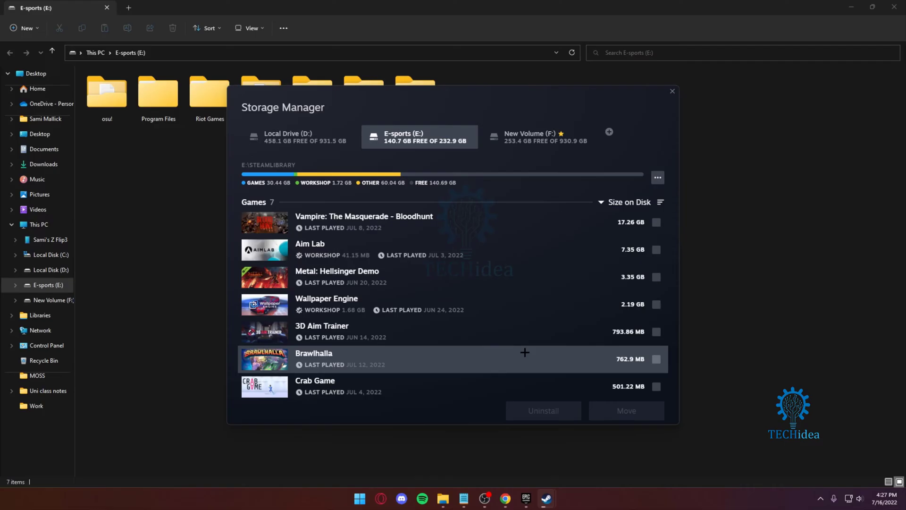
mouse_move(507, 353)
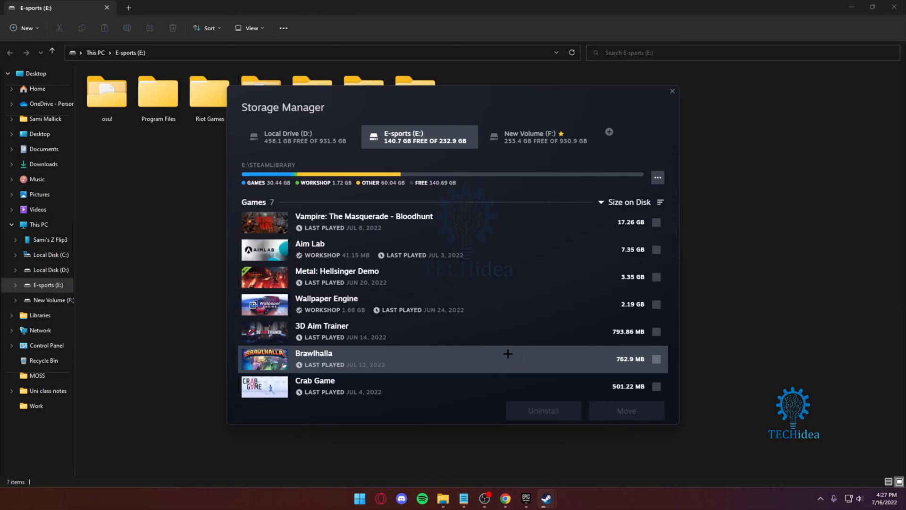
mouse_move(453, 355)
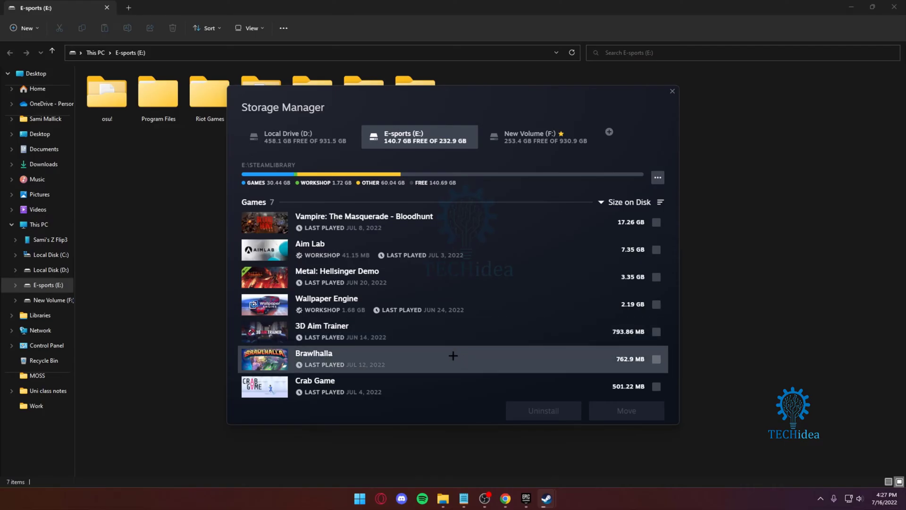
click(539, 136)
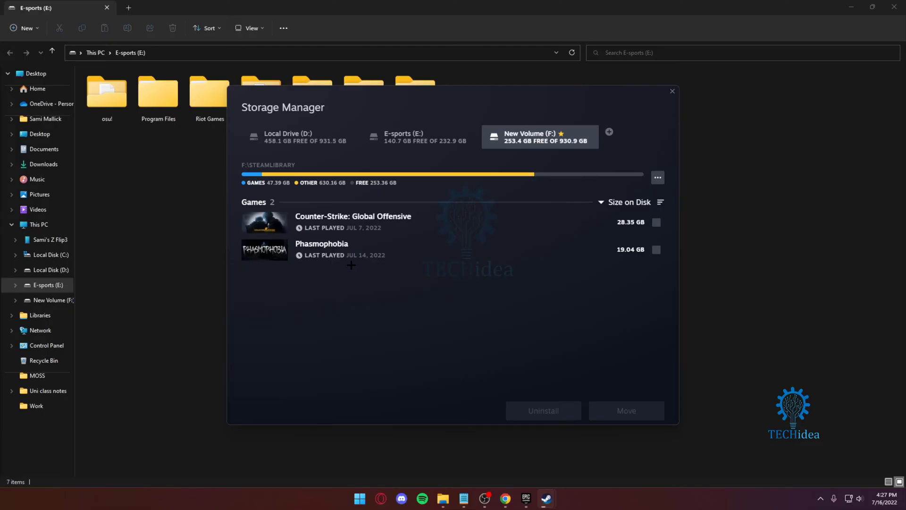
click(299, 137)
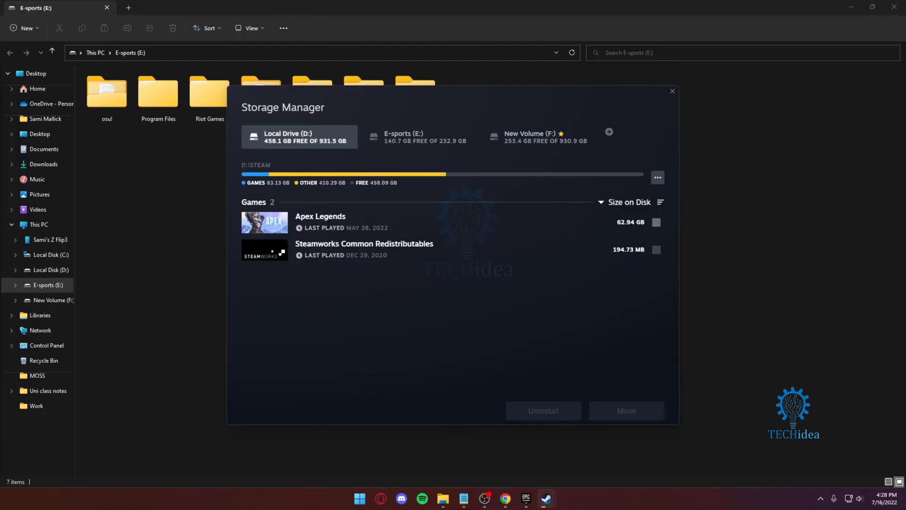